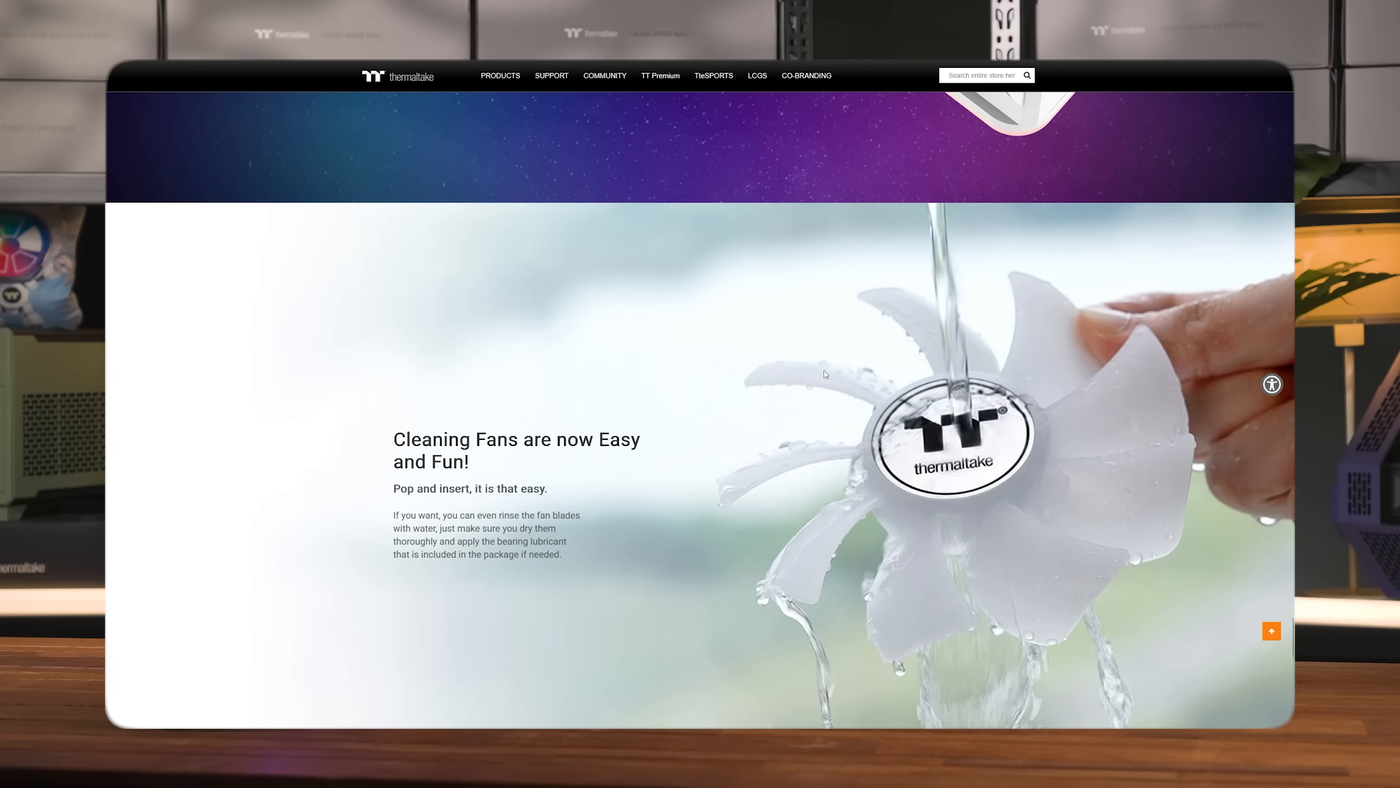
Scroll the MINECUBE 360 Ultra page to TT LCD Screen Software and choose DOWNLOAD SOFTWARE.
scroll(down, 3)
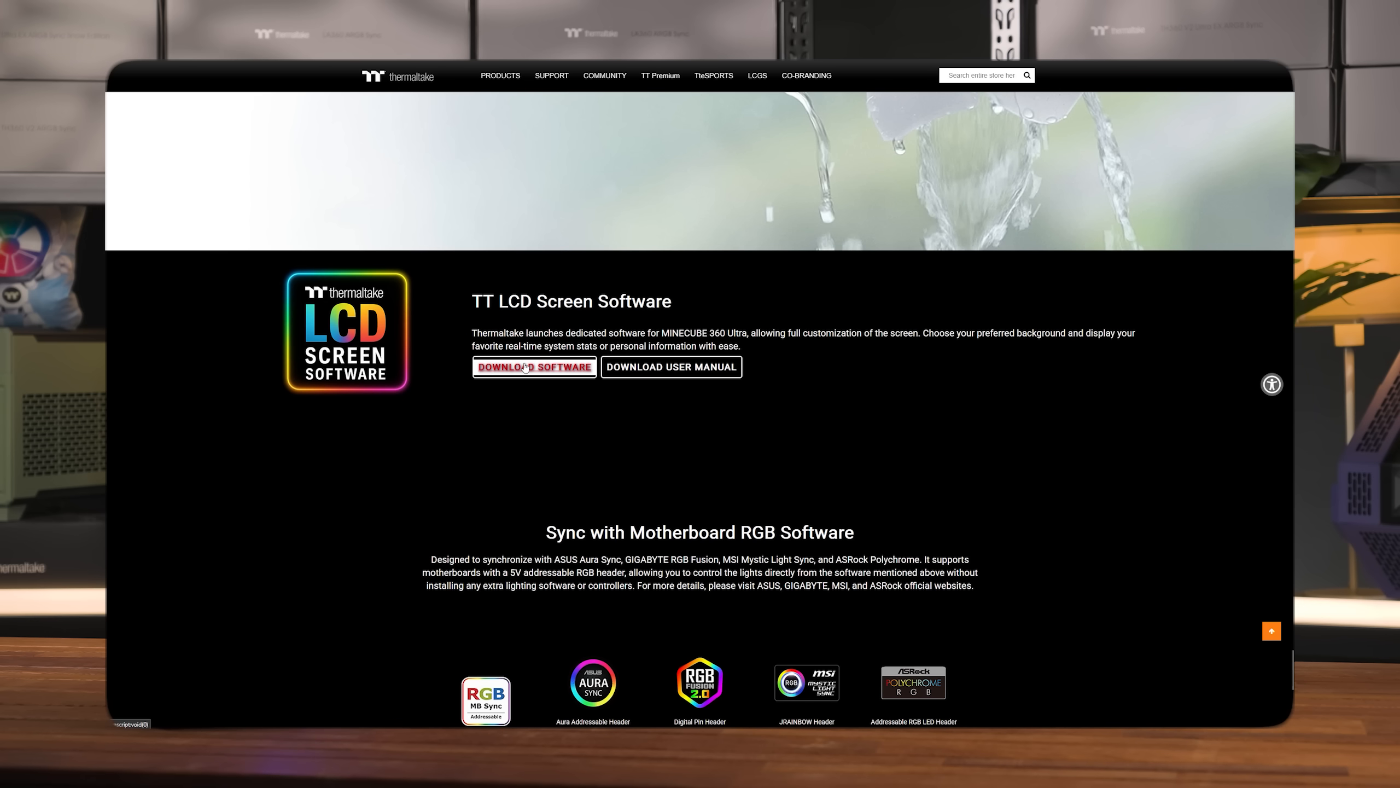
click(534, 366)
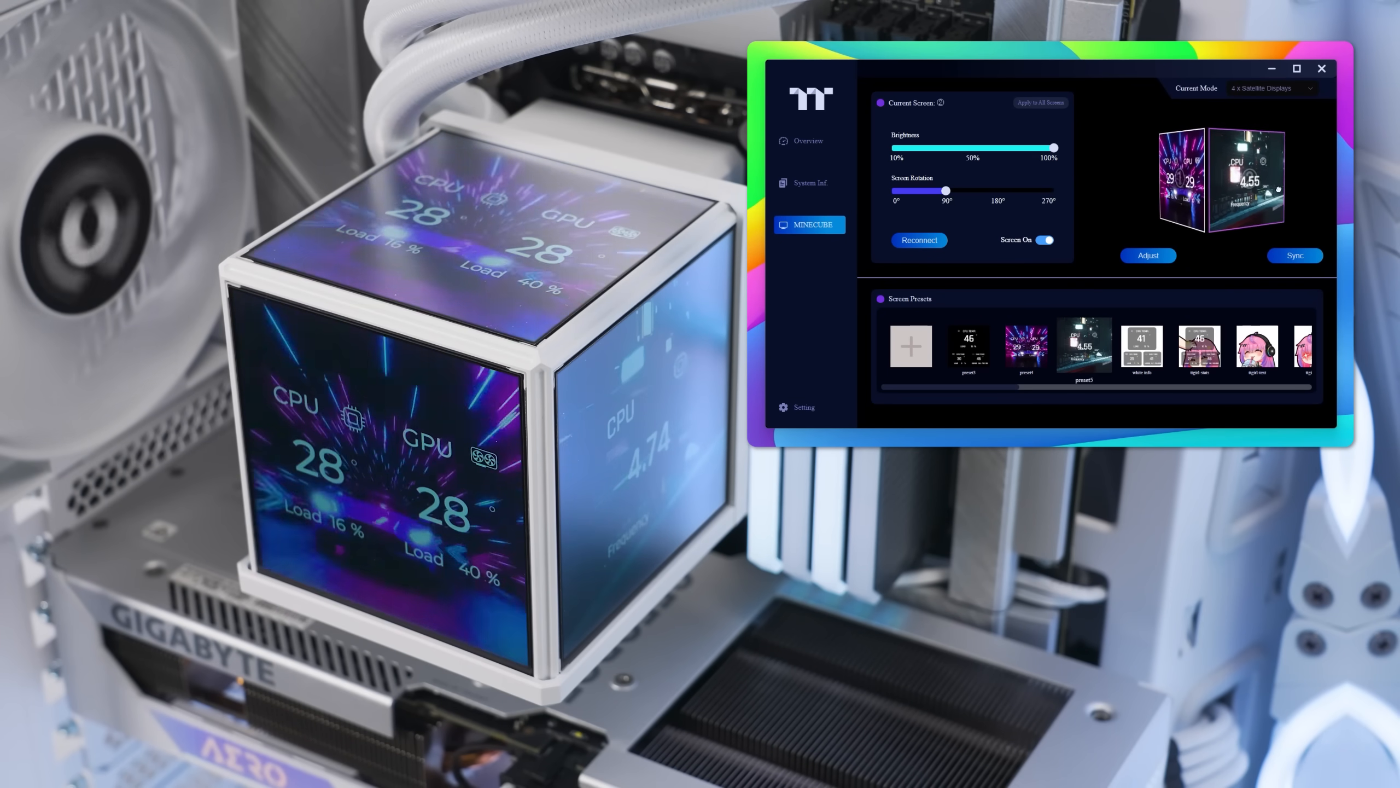